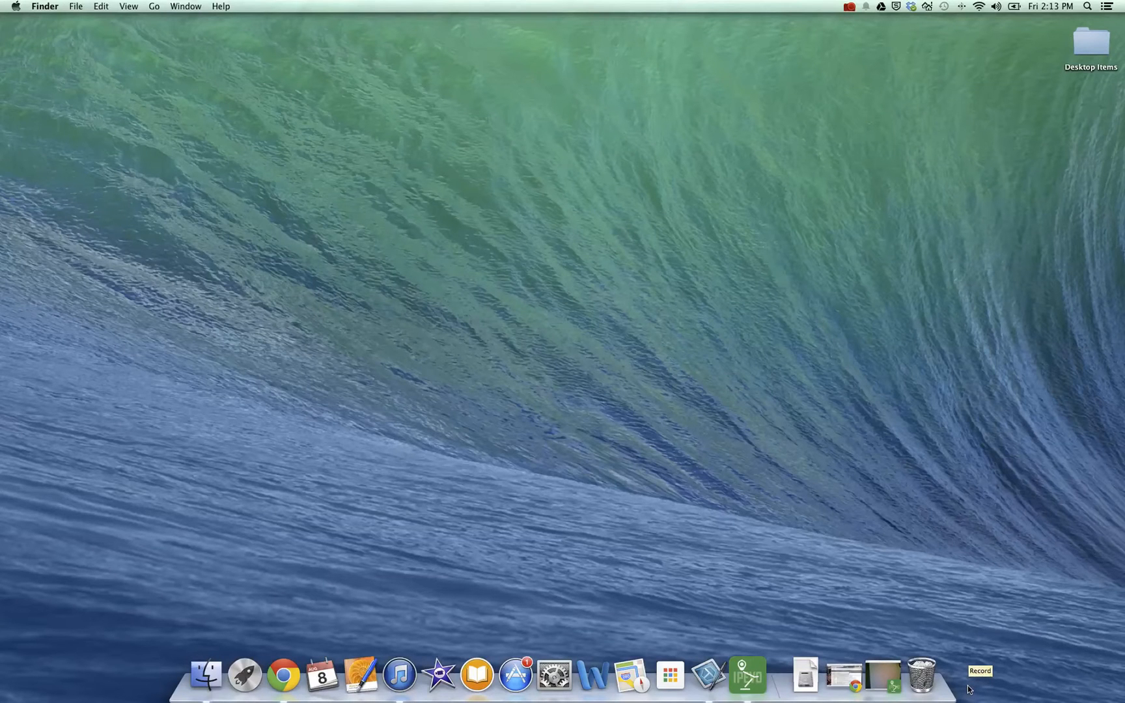
mouse_move(969, 690)
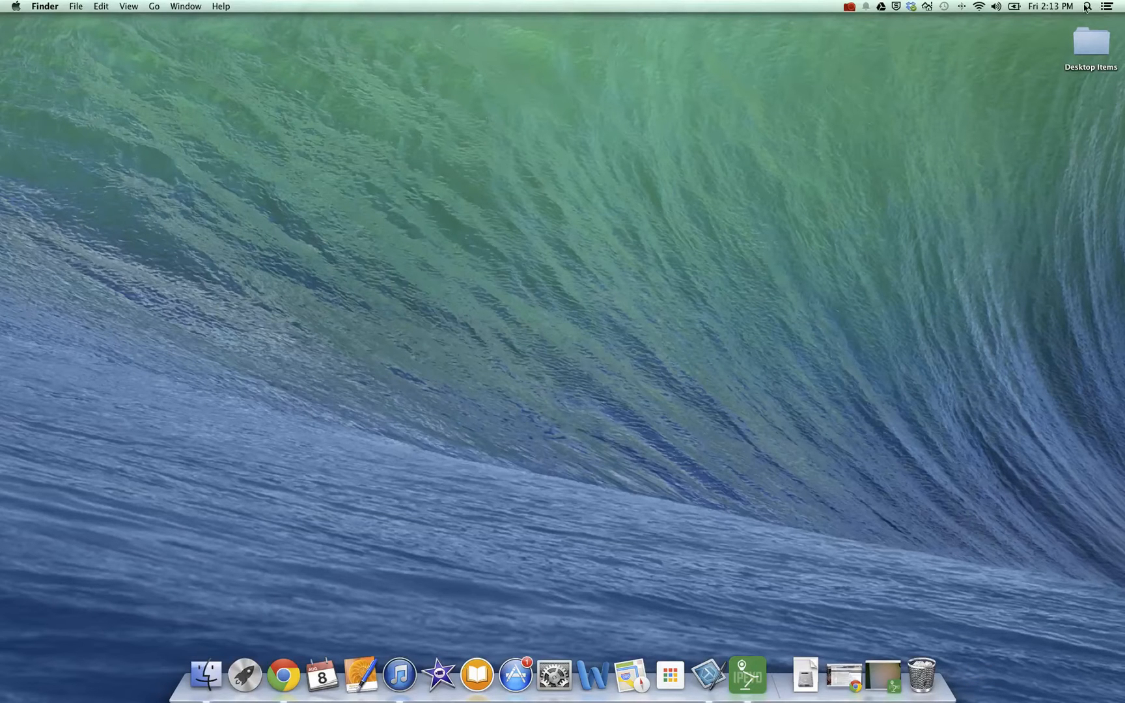
Search Spotlight for "quick" so QuickTime Player shows as the top result.
text(quick)
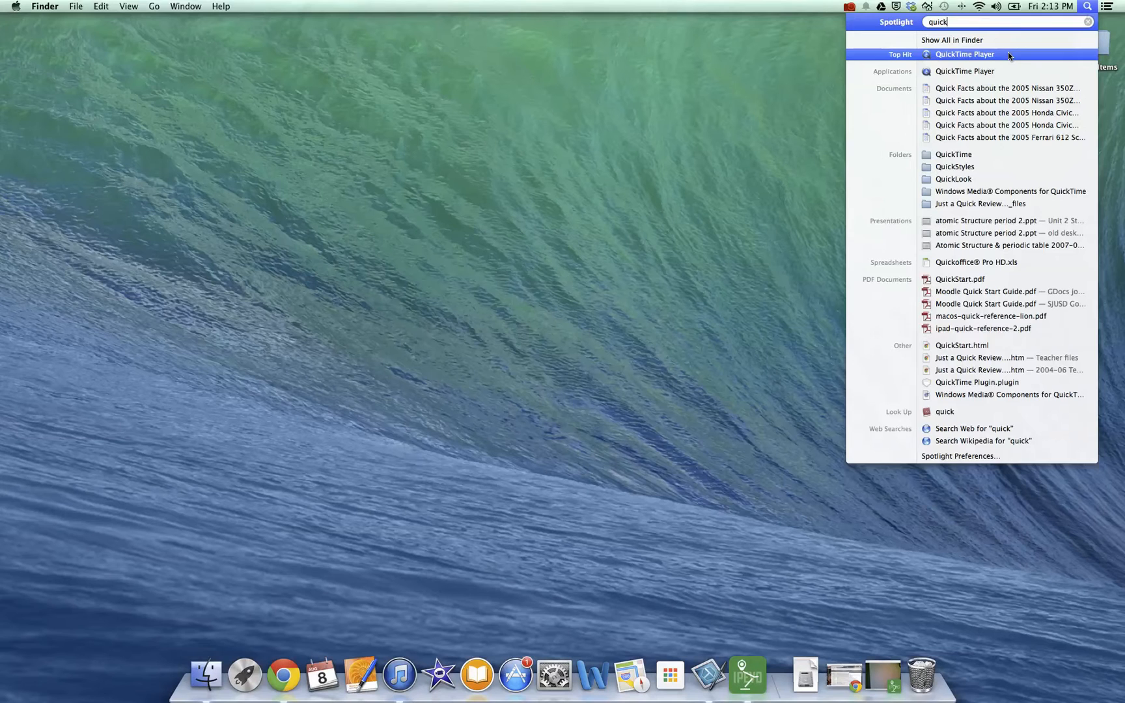
Launch QuickTime Player from the results and show its File menu commands.
click(965, 53)
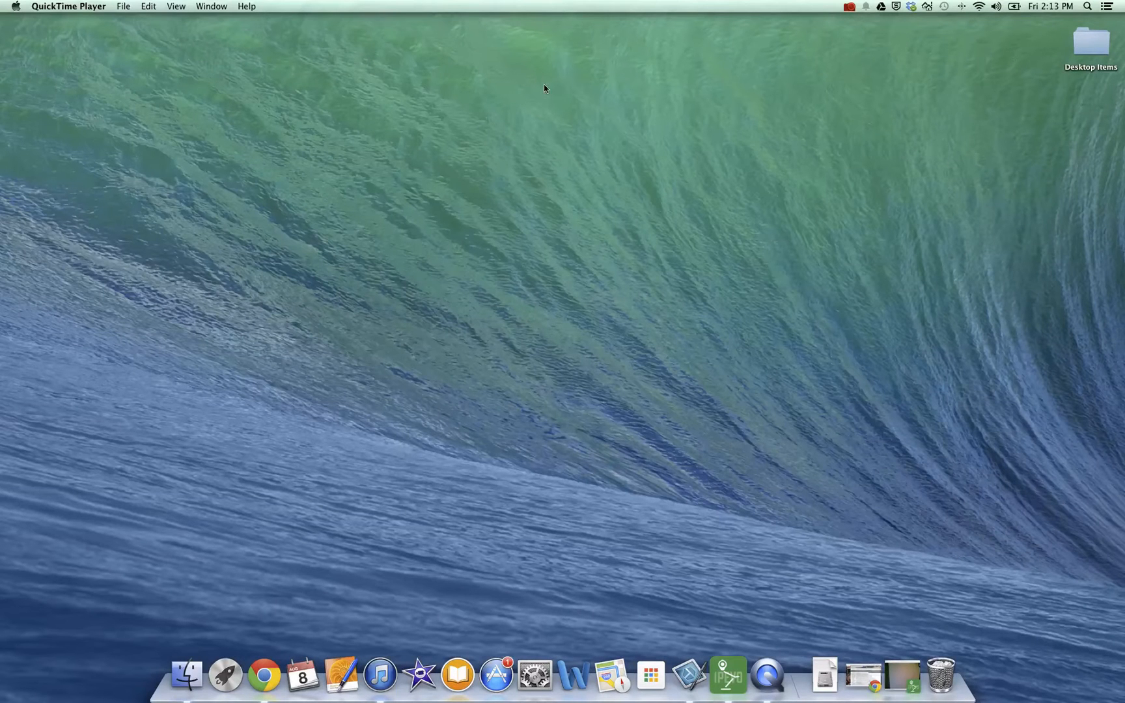
mouse_move(86, 37)
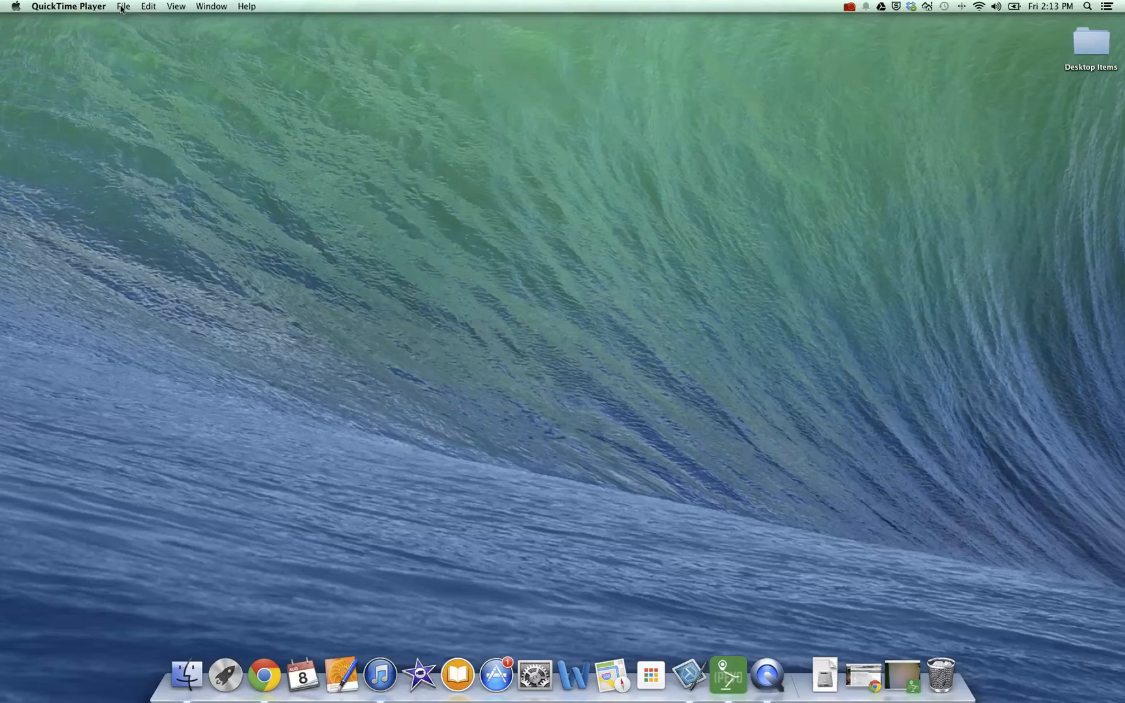
click(123, 6)
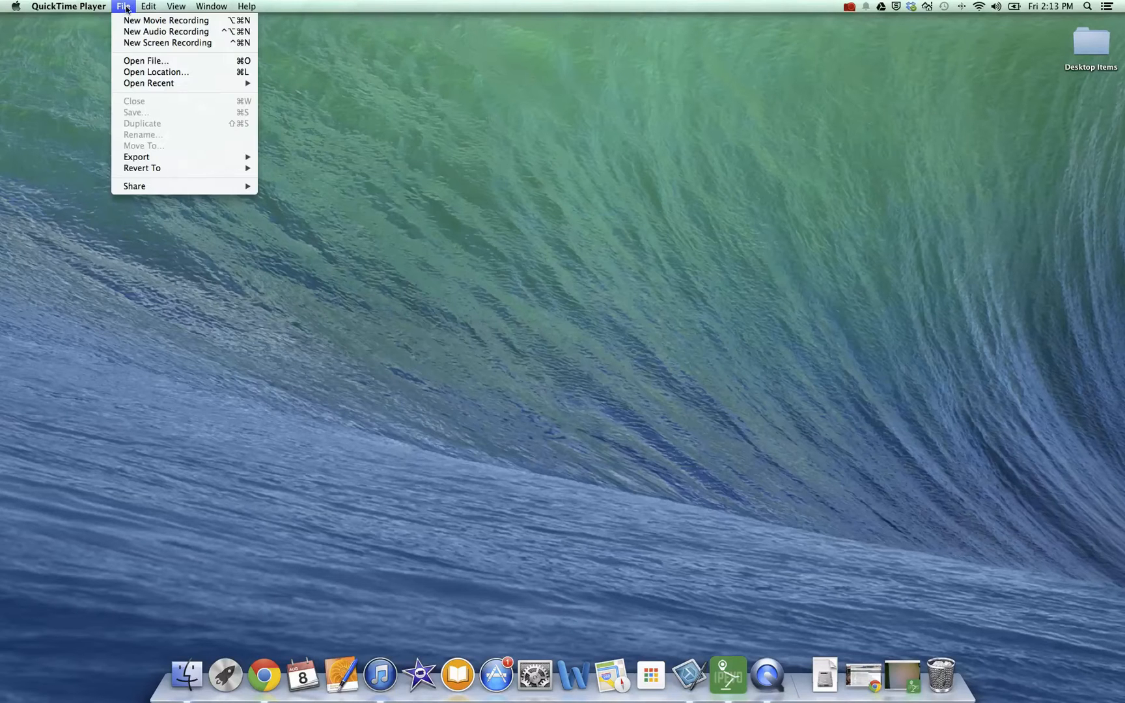
mouse_move(167, 43)
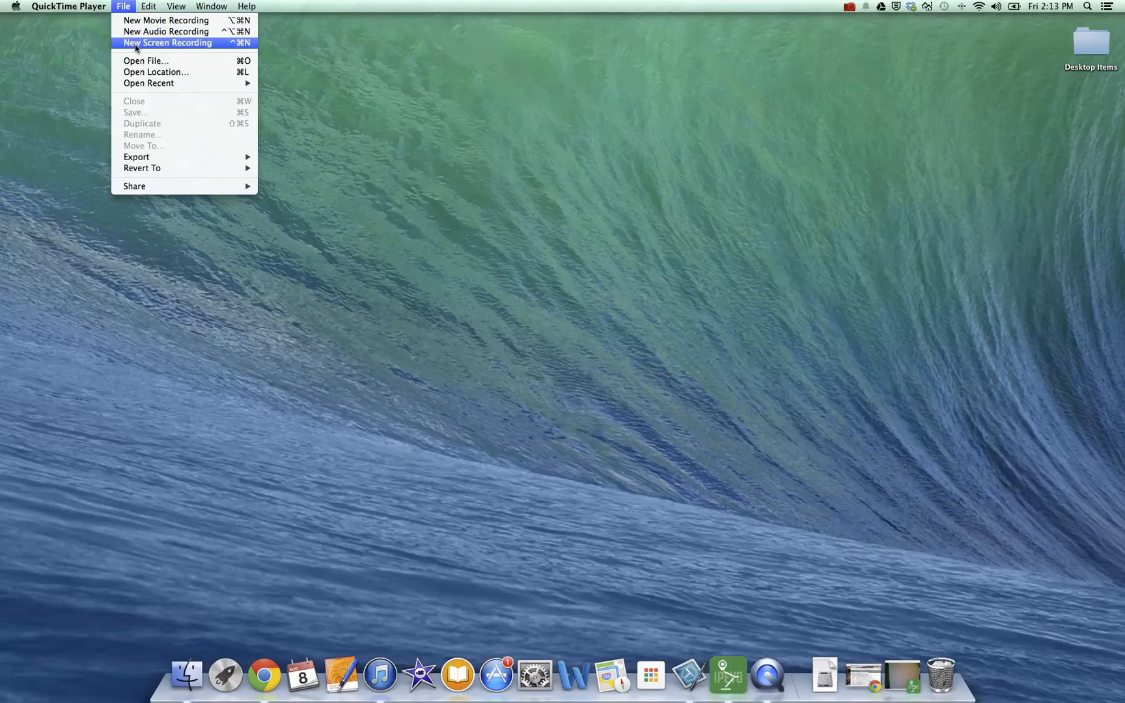
mouse_move(166, 19)
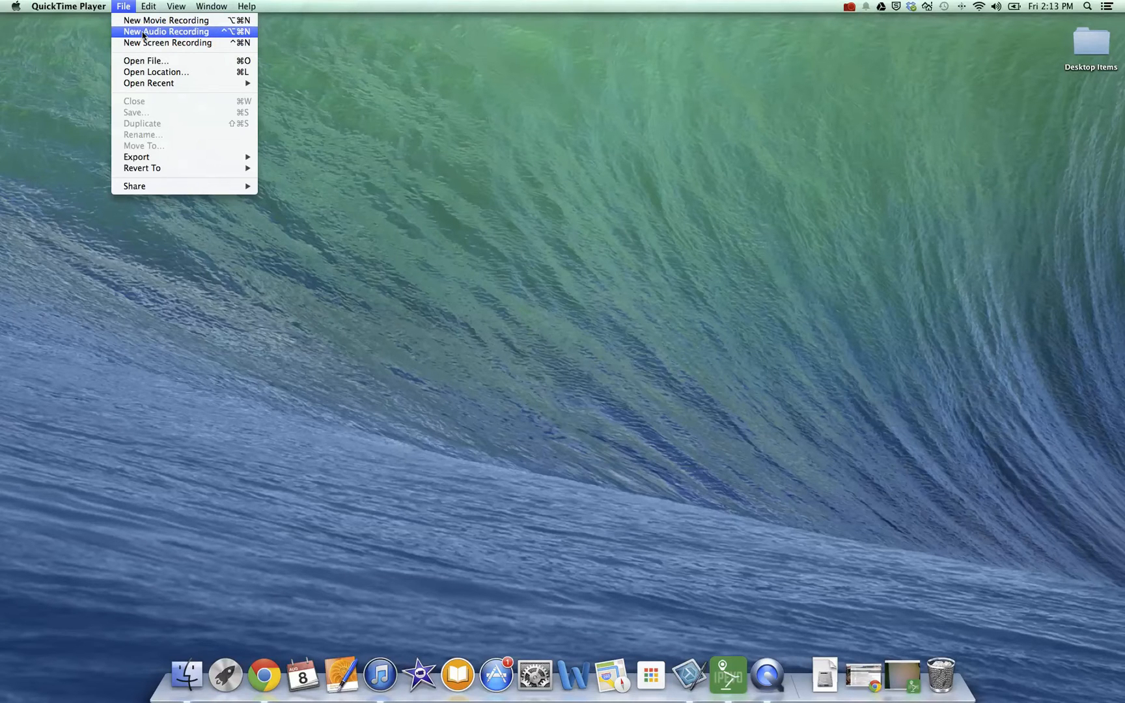
mouse_move(167, 43)
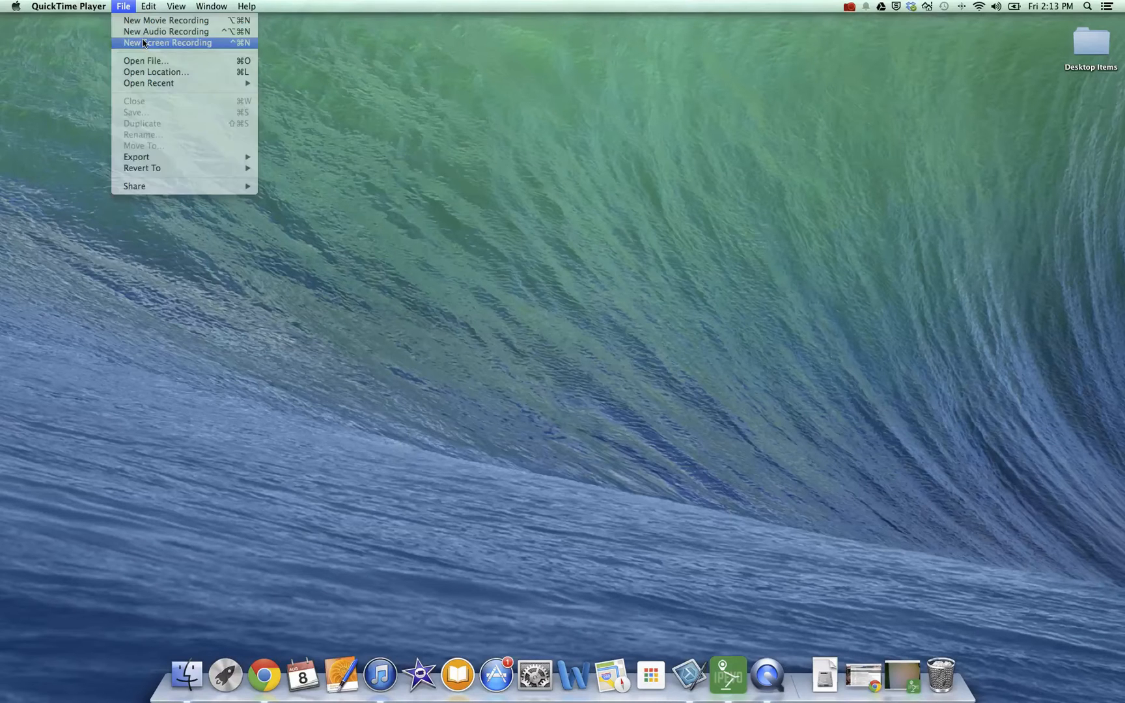
Start a new screen recording and show its microphone and mouse-click options.
click(167, 43)
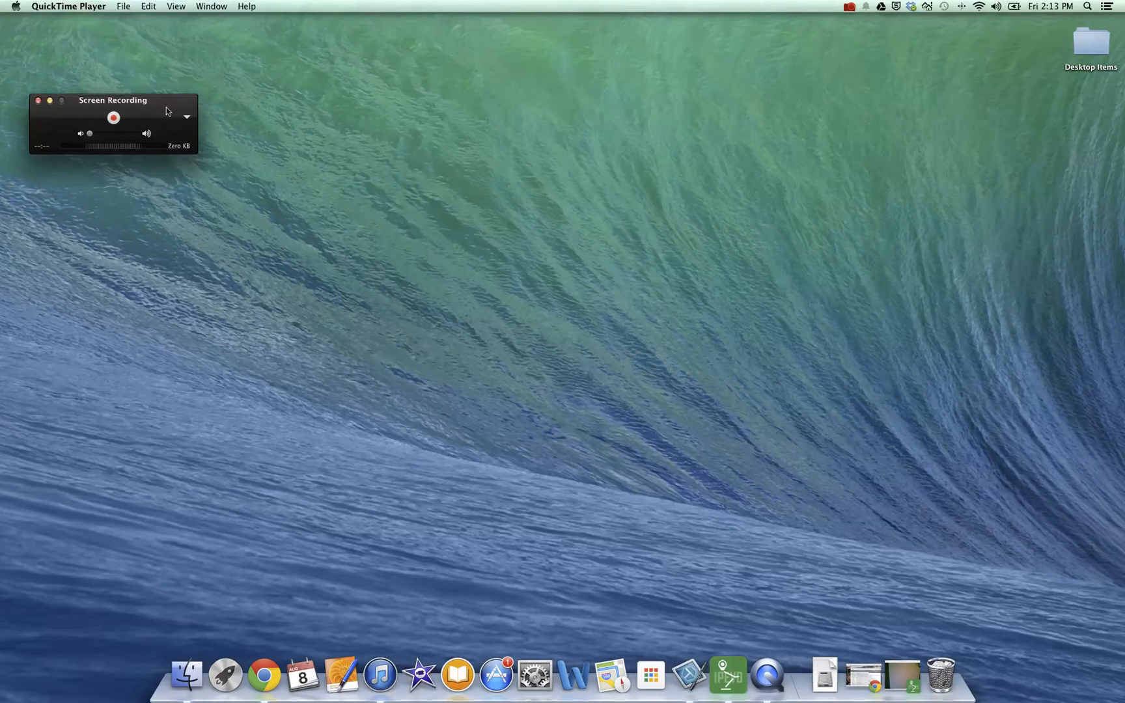
drag(113, 100, 173, 69)
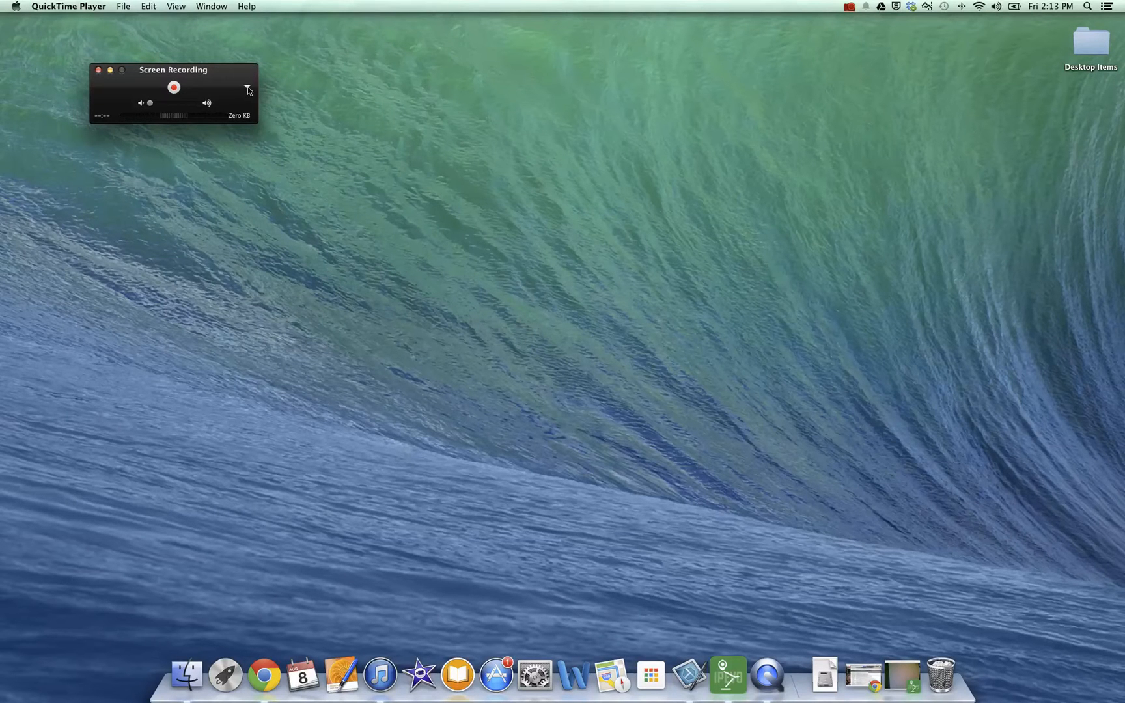
click(247, 89)
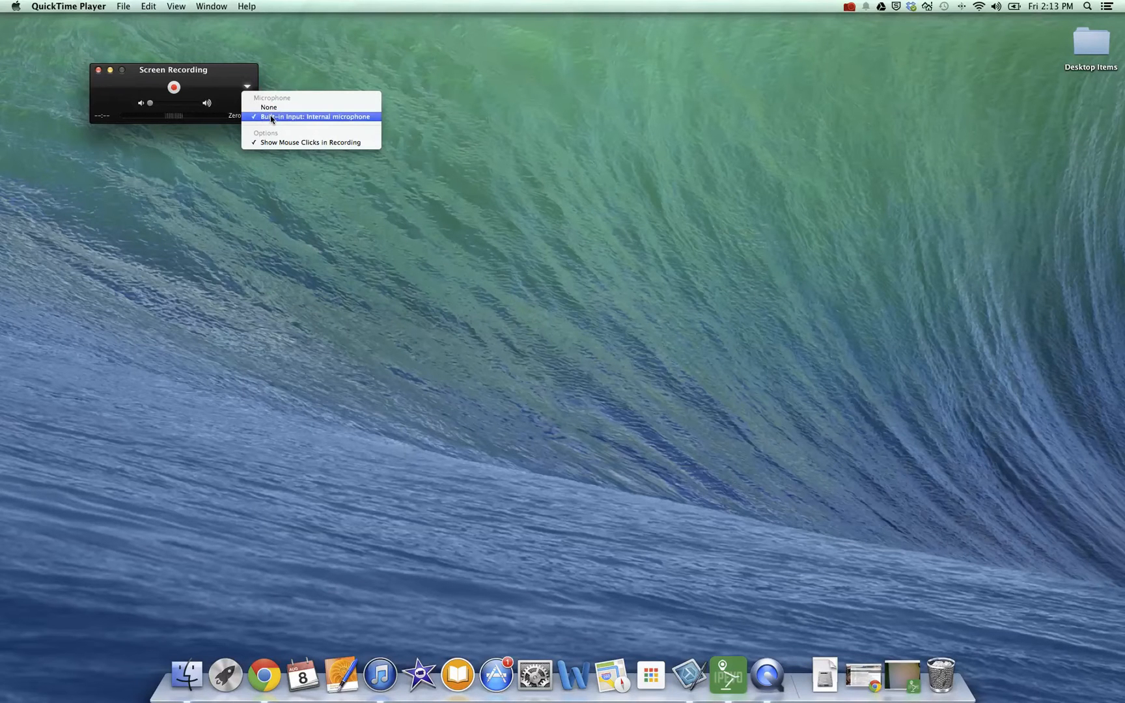
mouse_move(311, 142)
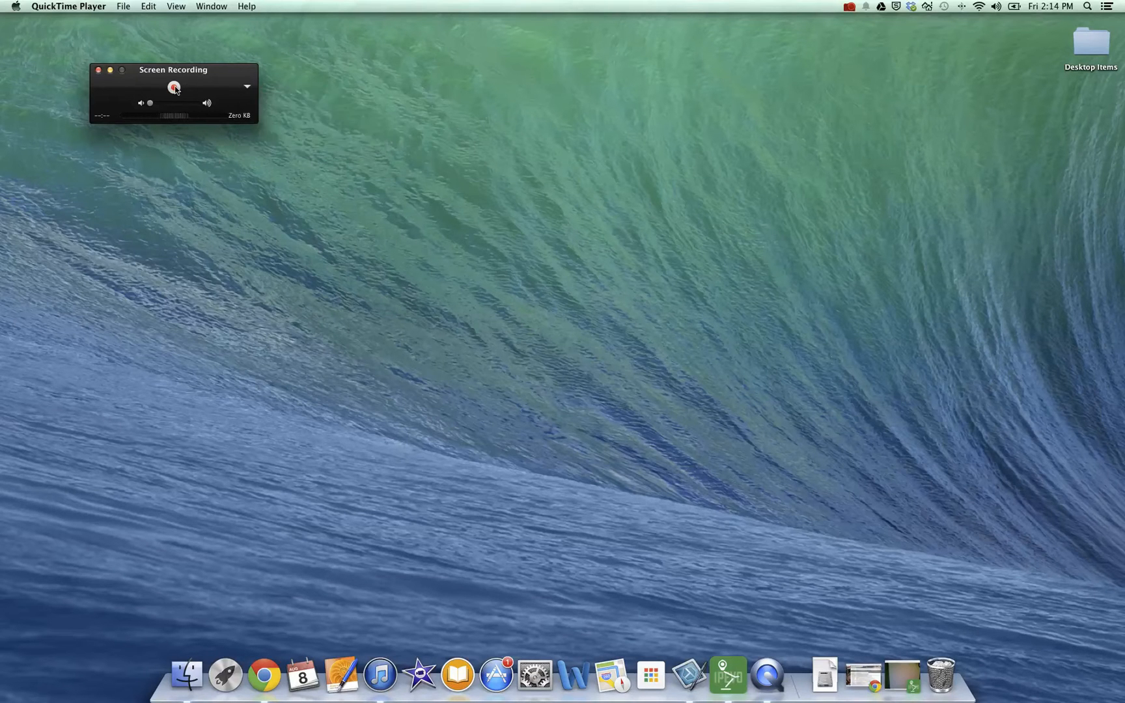
Record the whole screen, then close the IPEVO Presenter camera window.
click(173, 88)
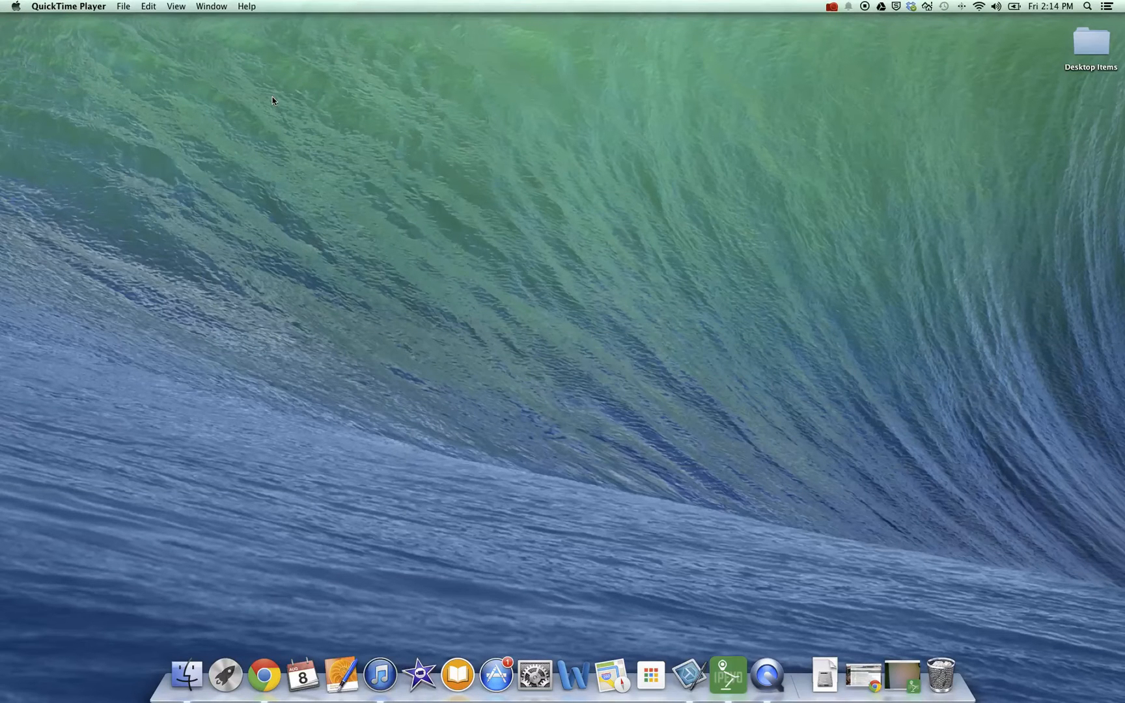
mouse_move(881, 9)
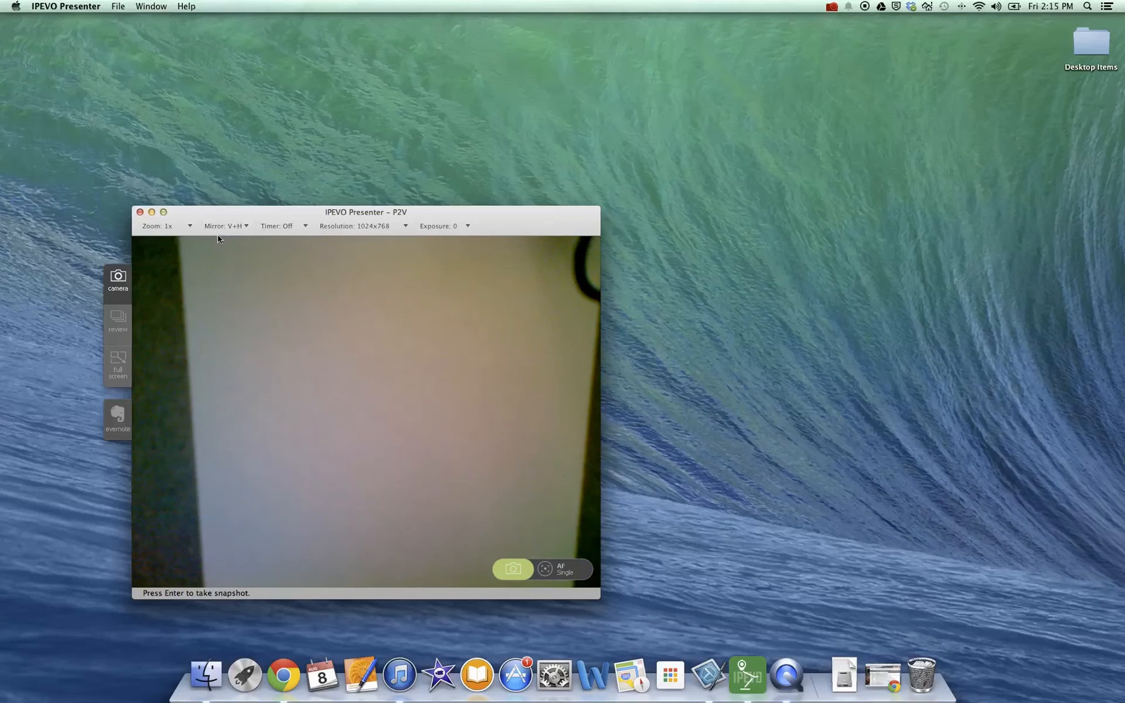
click(140, 213)
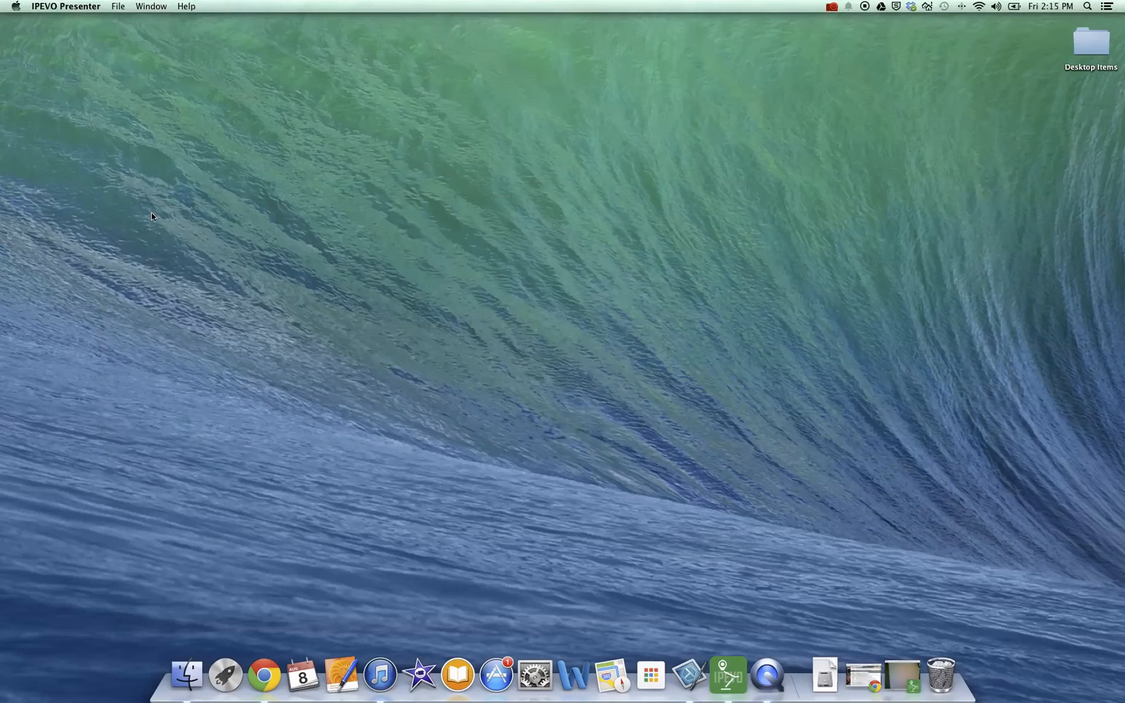
mouse_move(866, 9)
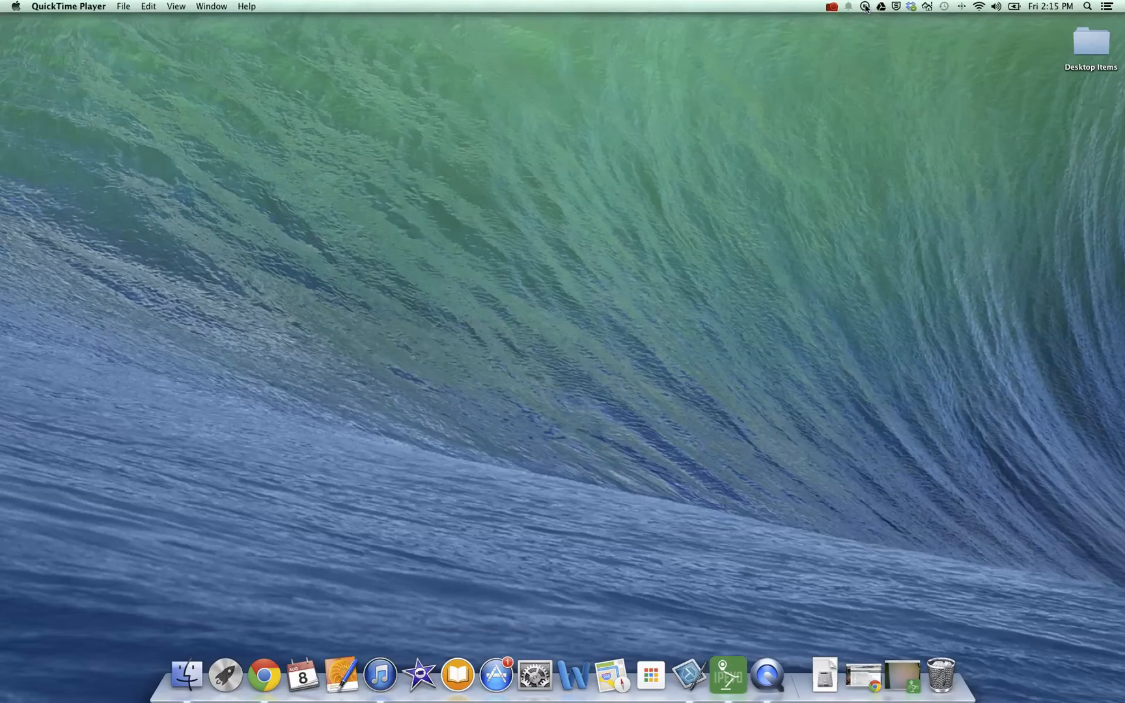
Stop the recording and view the File > Share destinations such as YouTube and Vimeo.
click(832, 5)
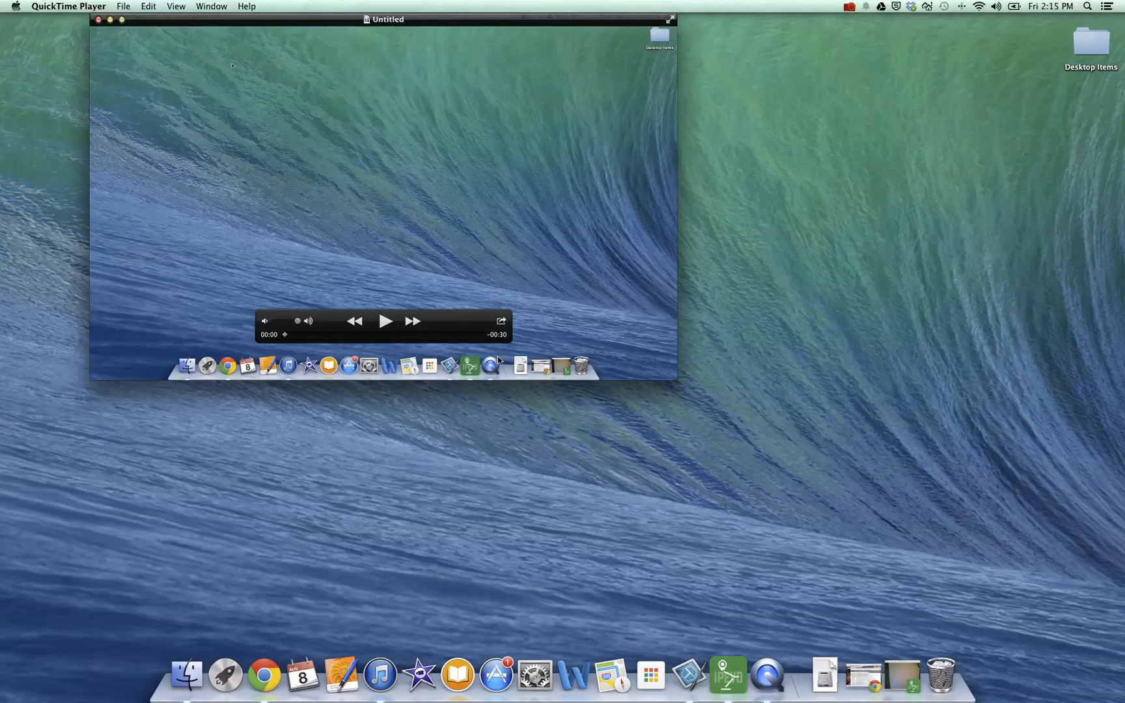
click(122, 5)
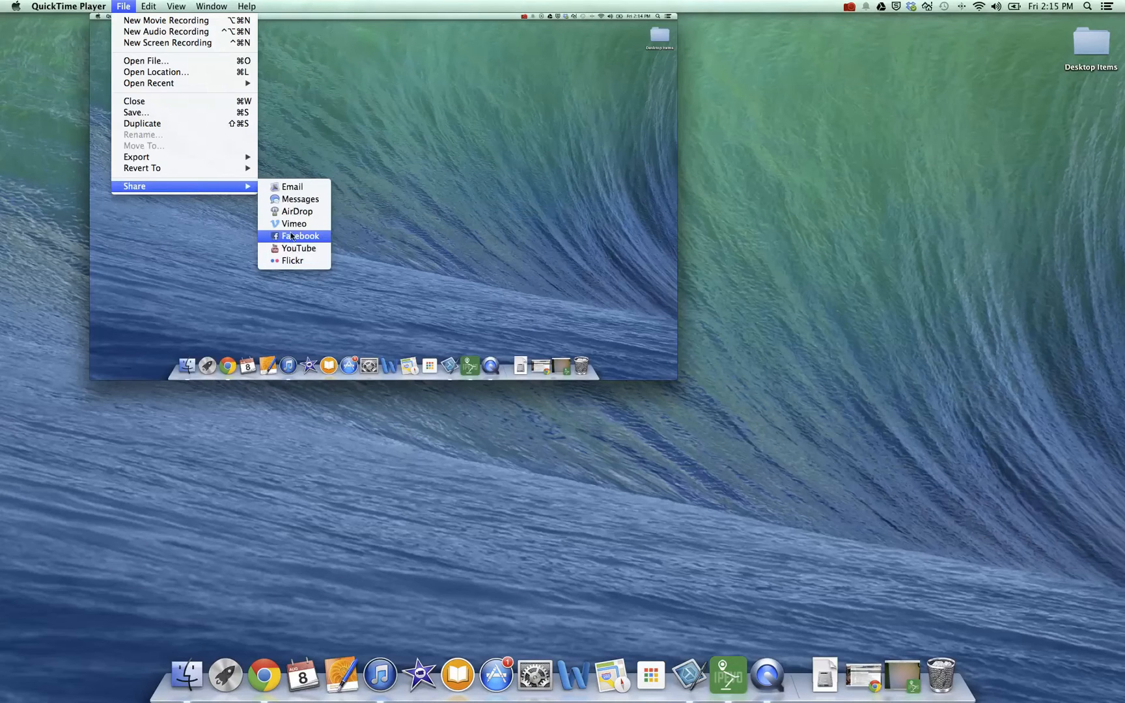
mouse_move(298, 249)
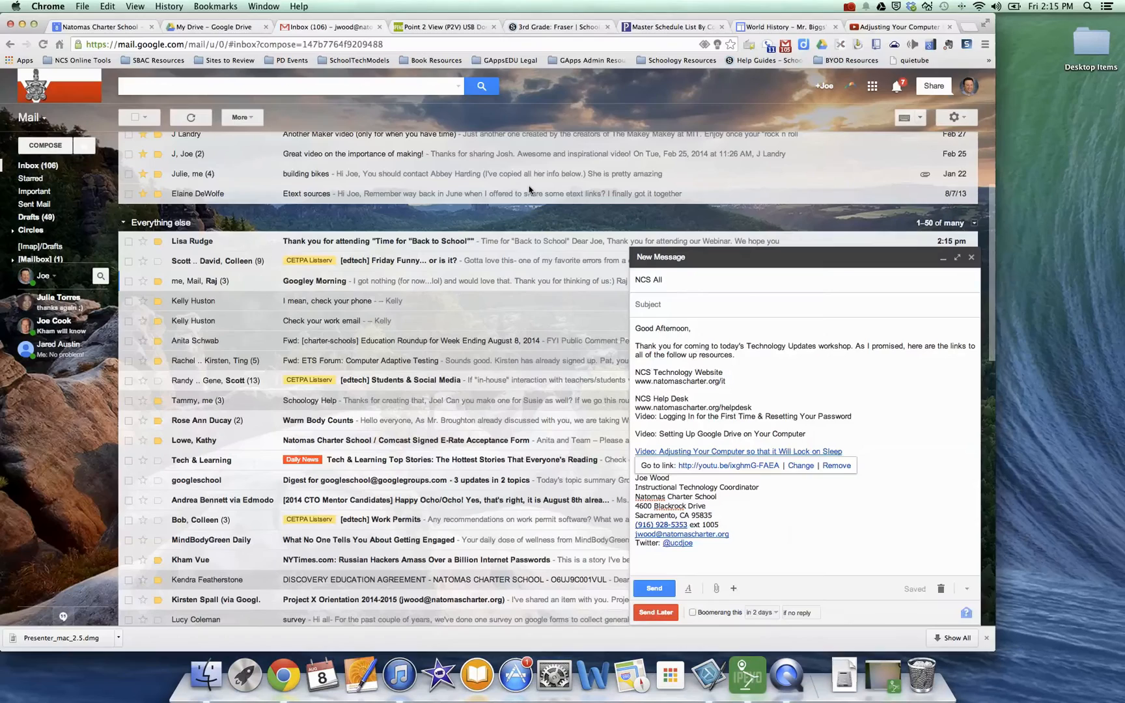
Go to the lock-on-sleep screencast's page, its About details, and its editing page.
click(737, 452)
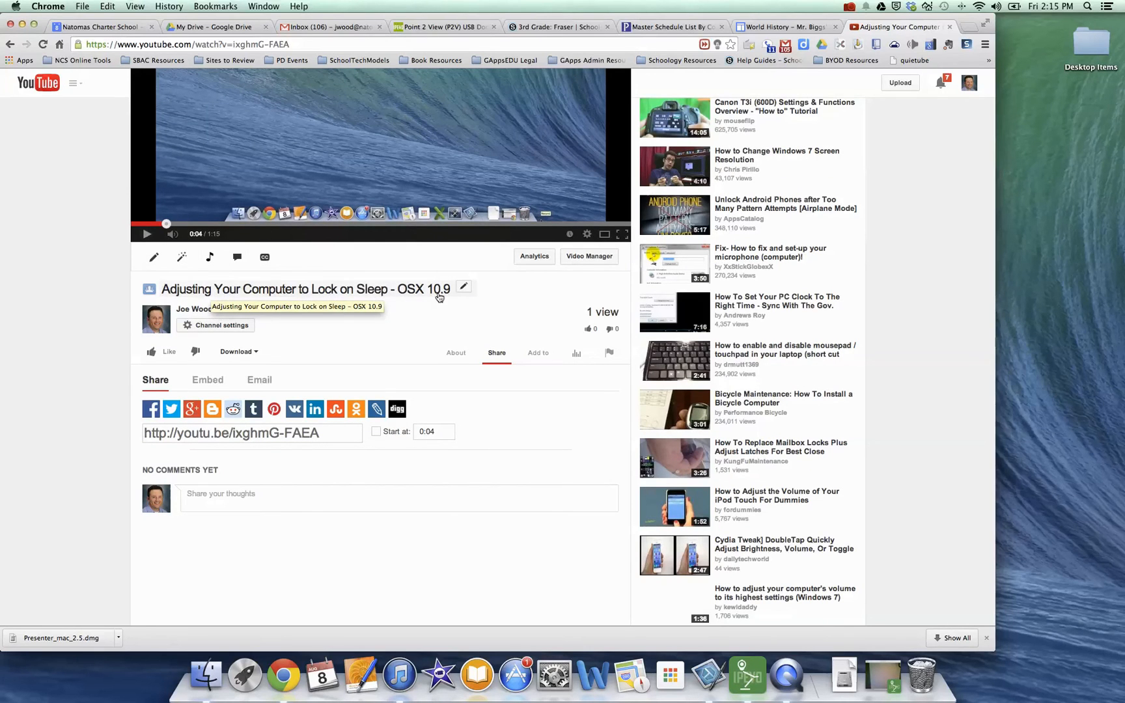
mouse_move(468, 346)
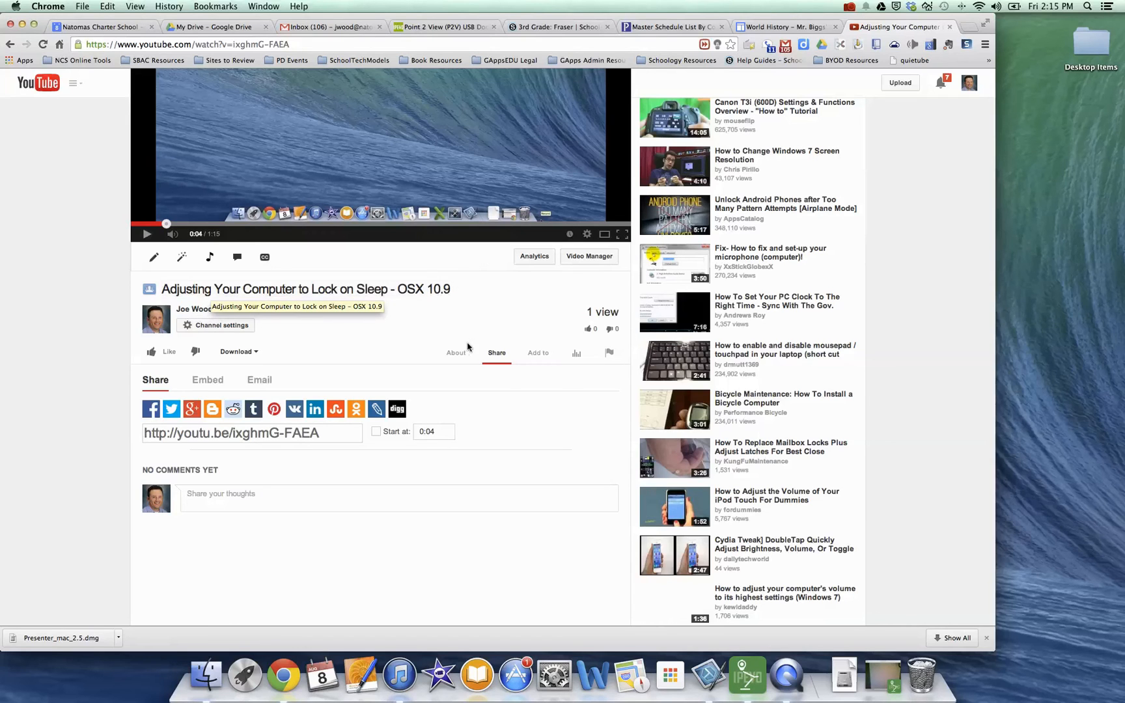
click(456, 353)
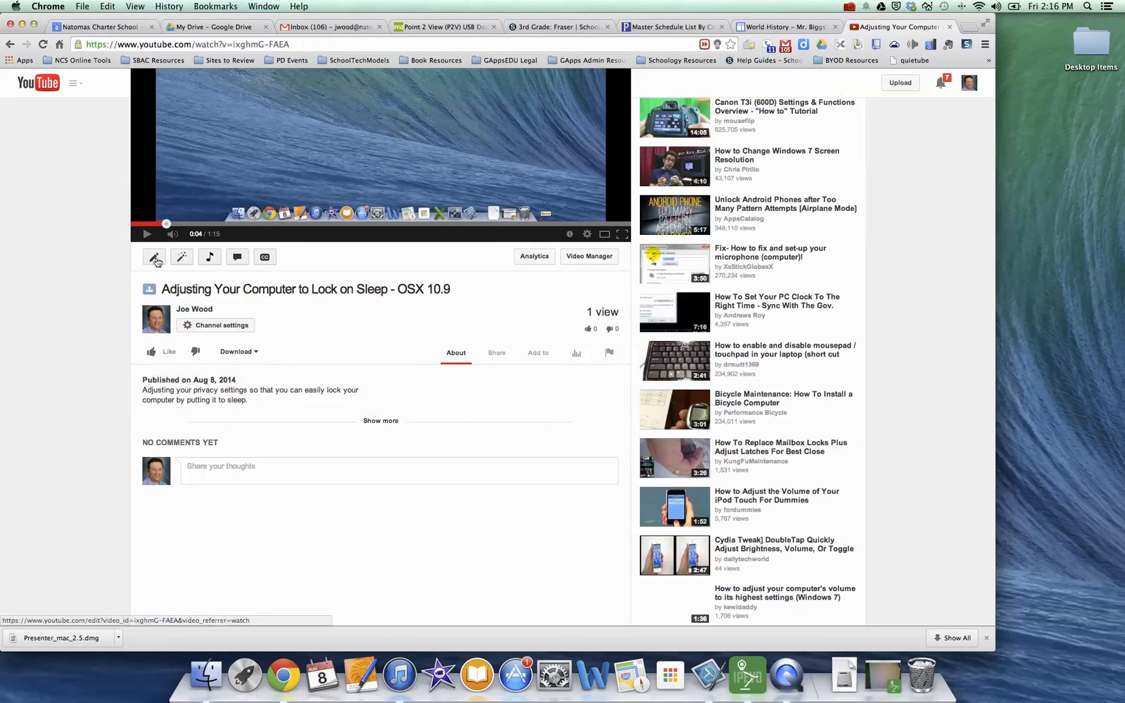
click(154, 257)
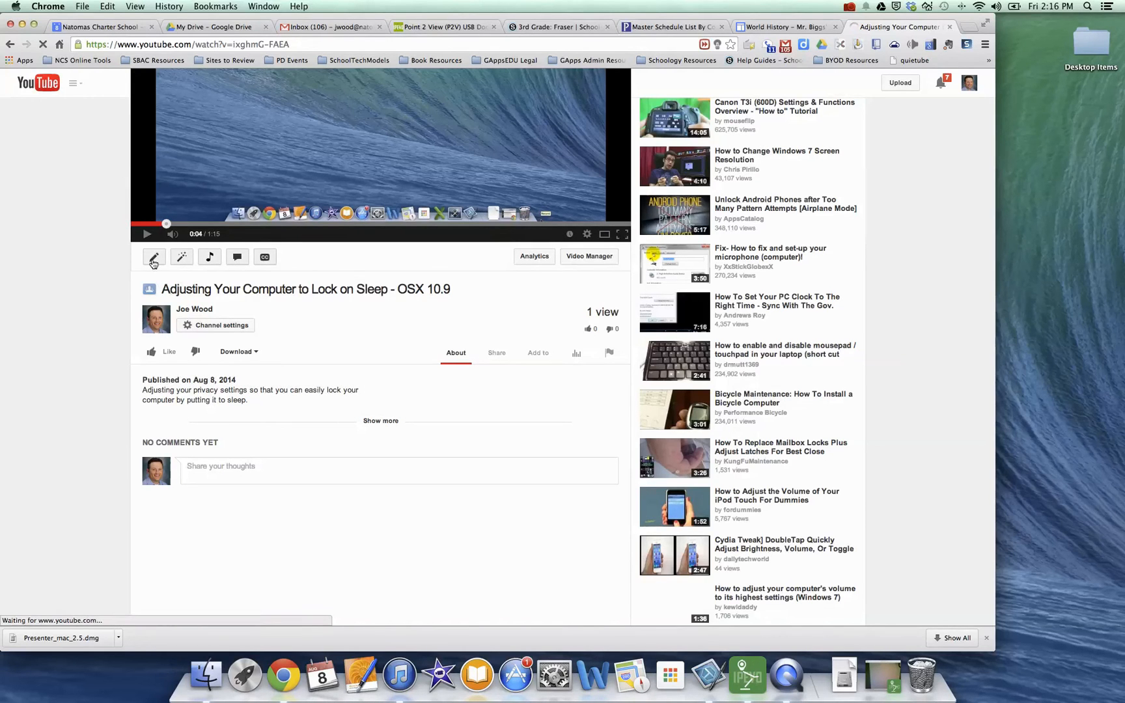
click(154, 257)
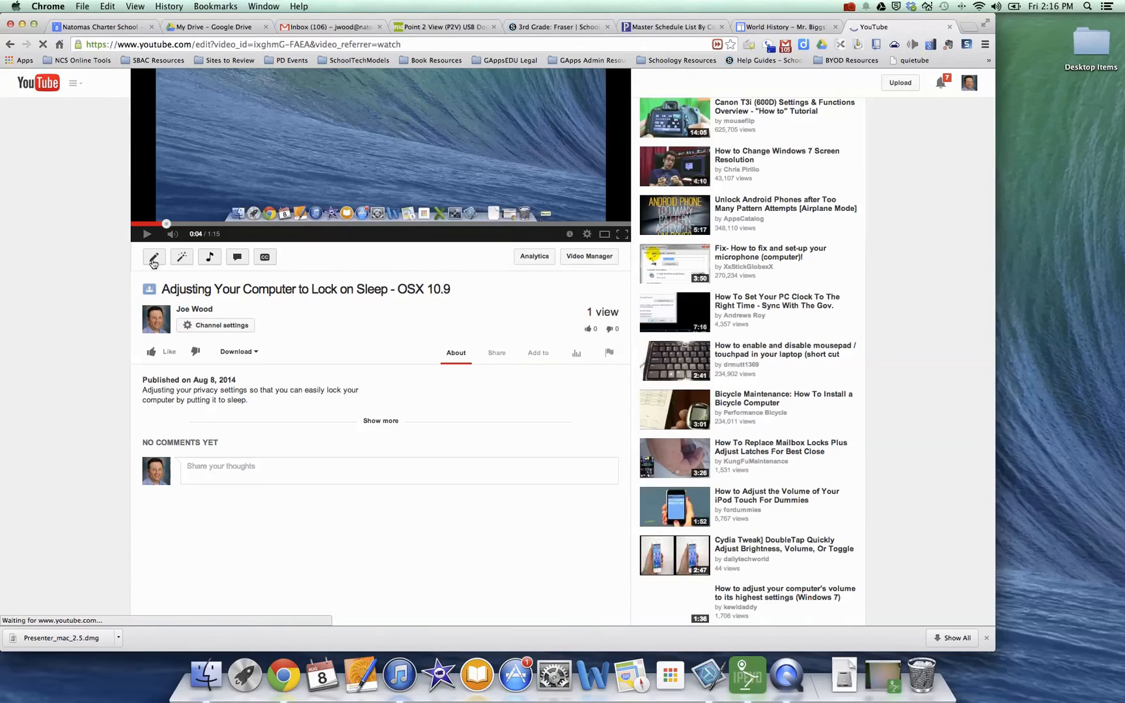
Set the video's category to Education under Advanced settings.
click(154, 257)
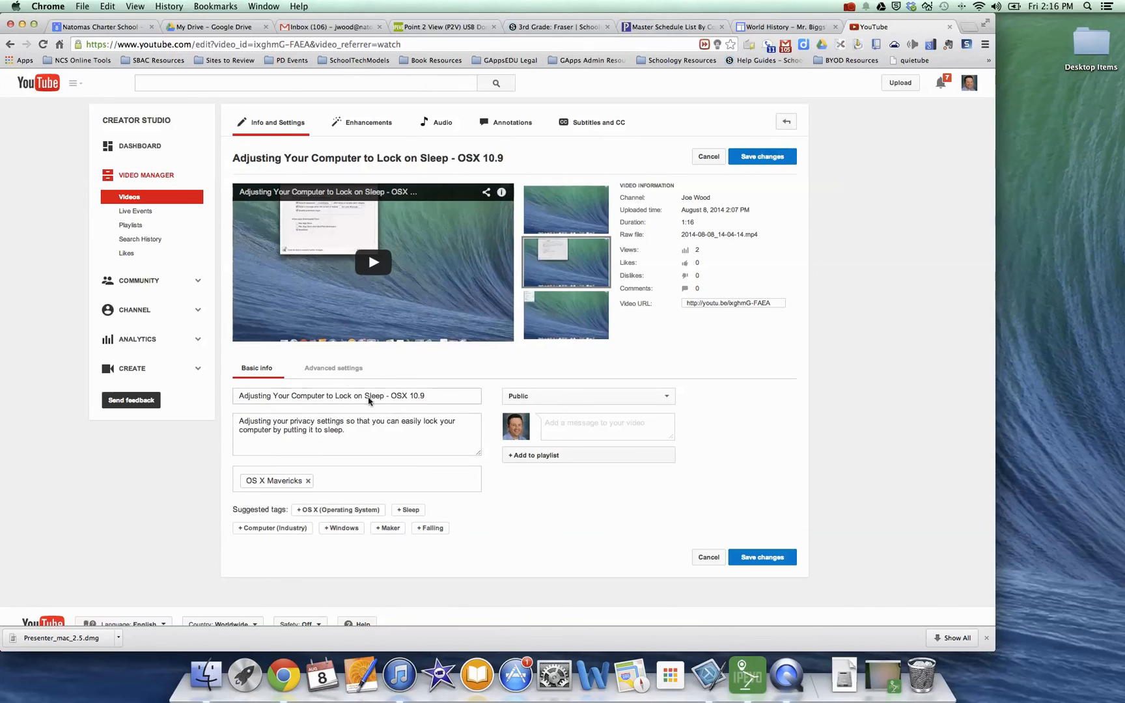
click(334, 368)
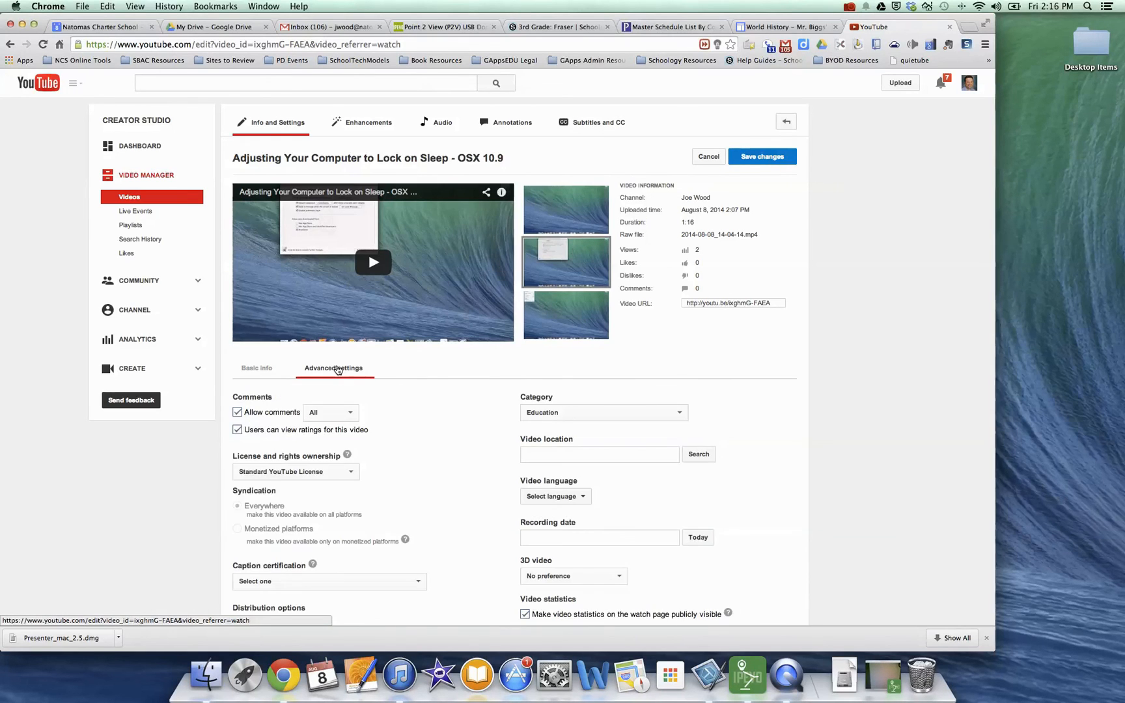
click(603, 412)
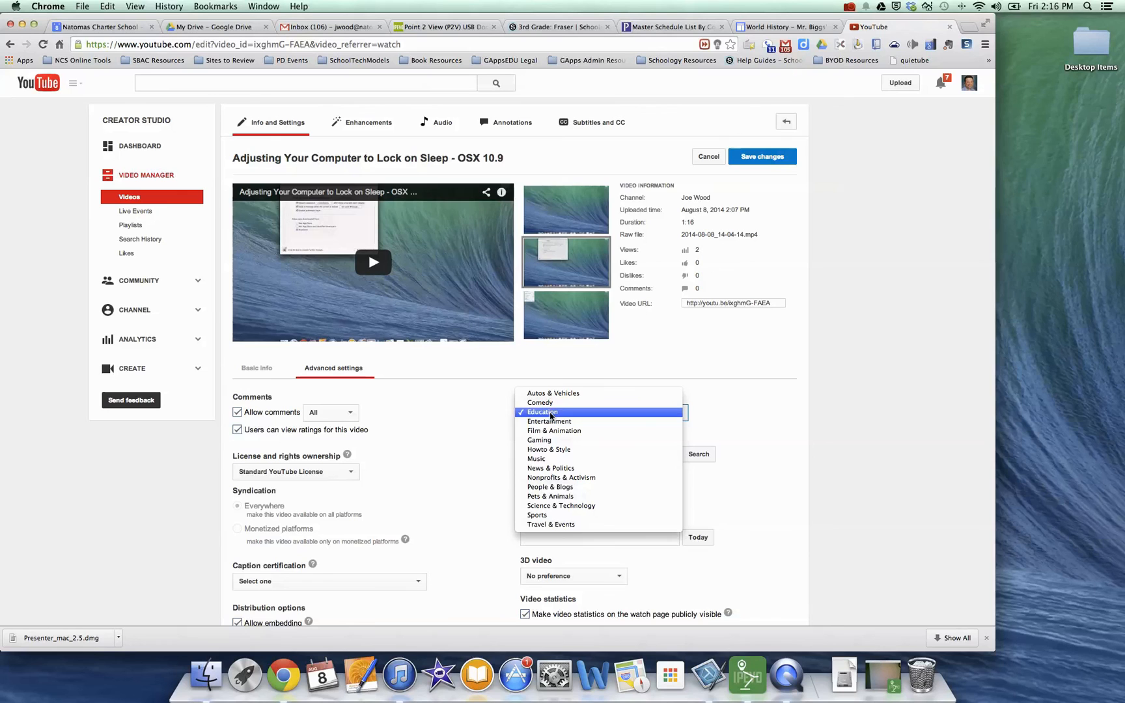
mouse_move(554, 431)
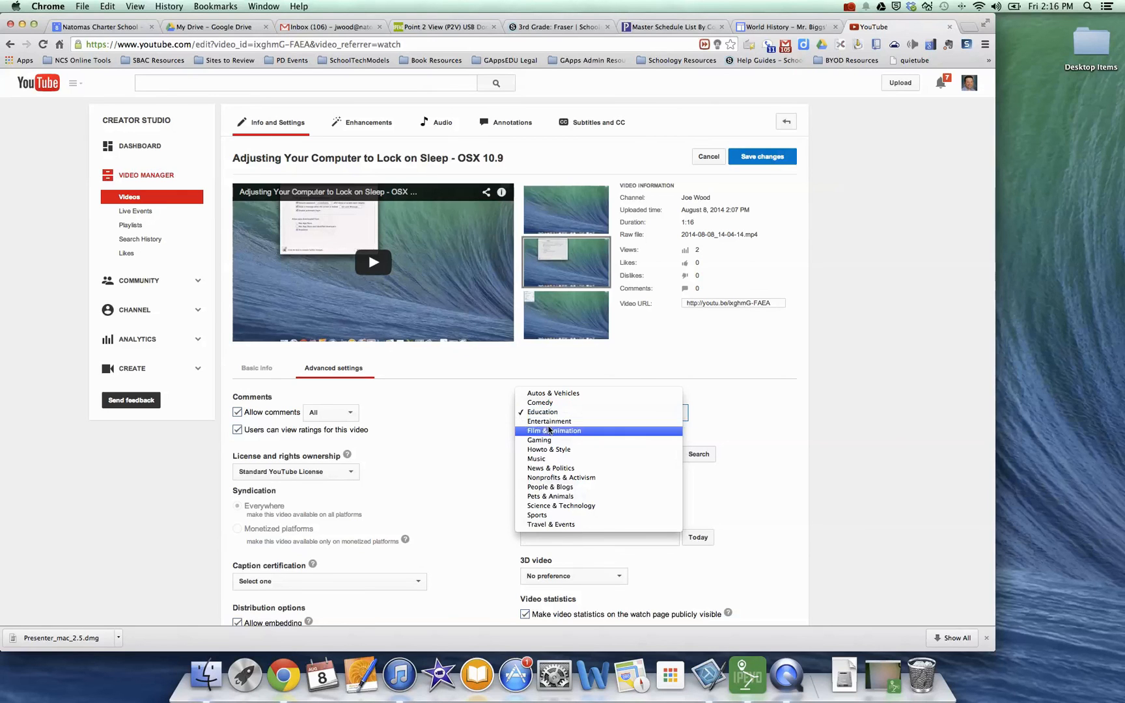
mouse_move(550, 450)
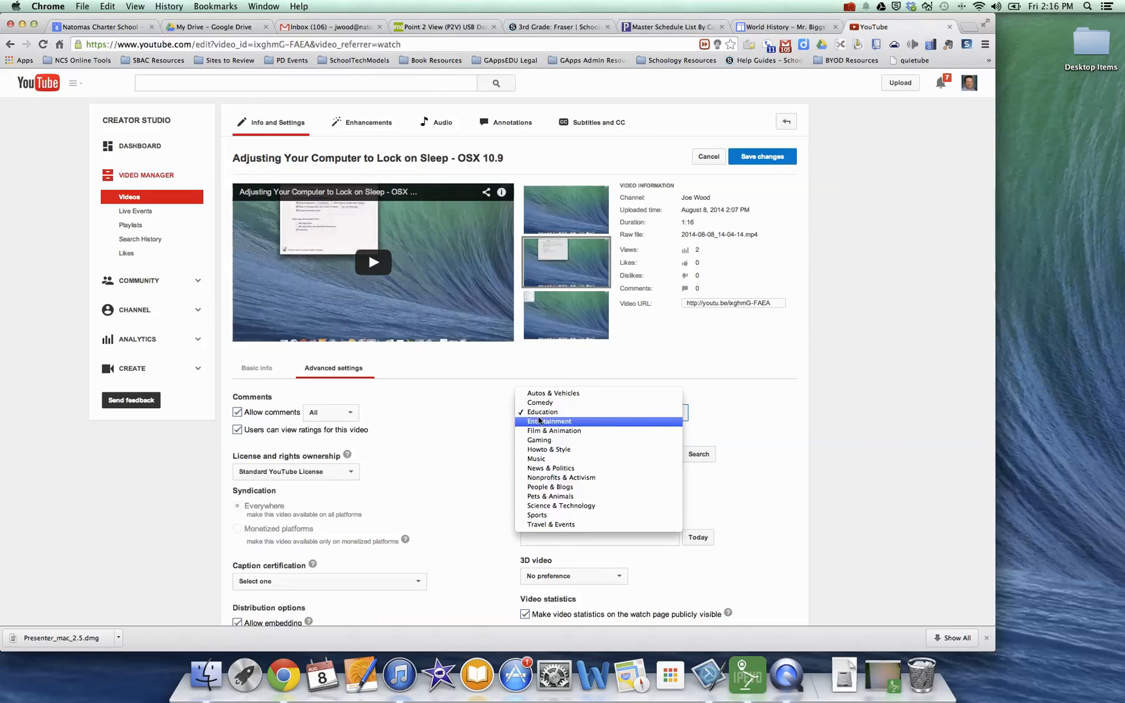
click(256, 369)
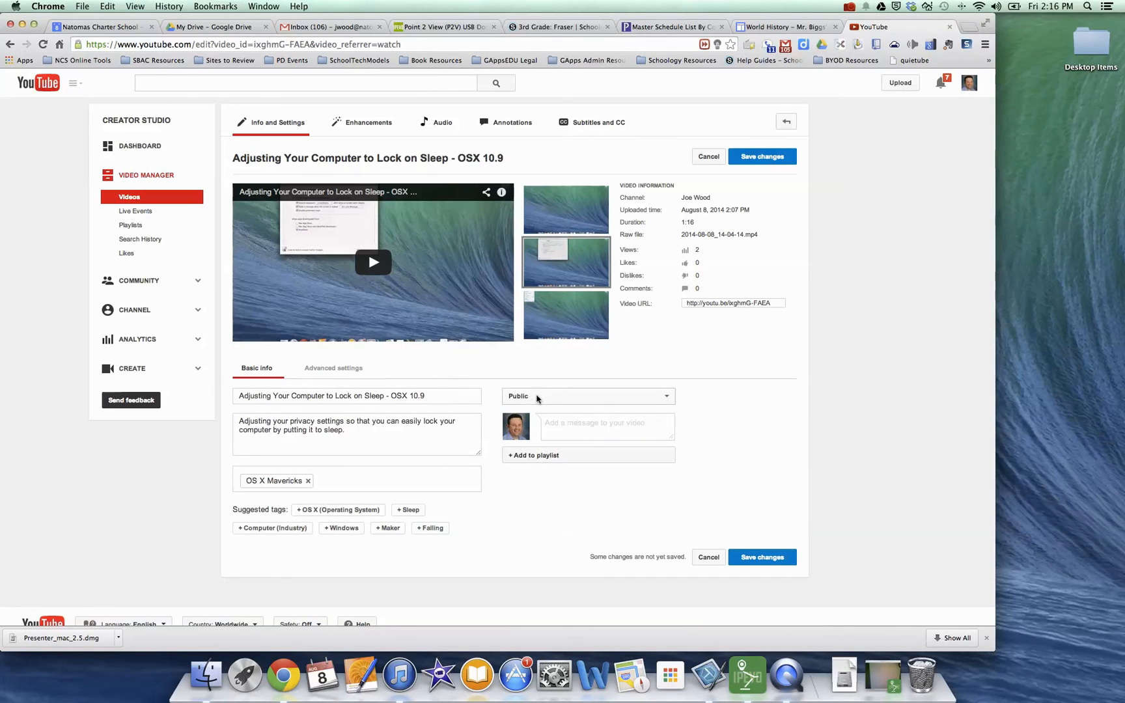
Keep the video's privacy set to Public from the visibility options.
click(588, 396)
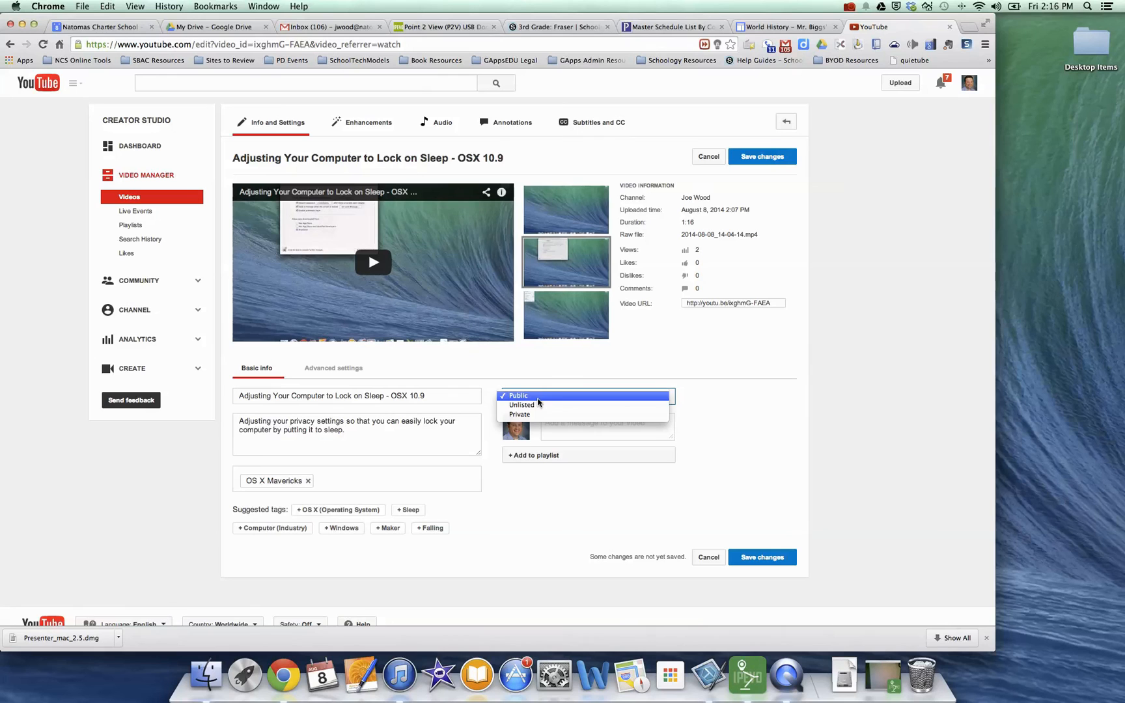
mouse_move(522, 405)
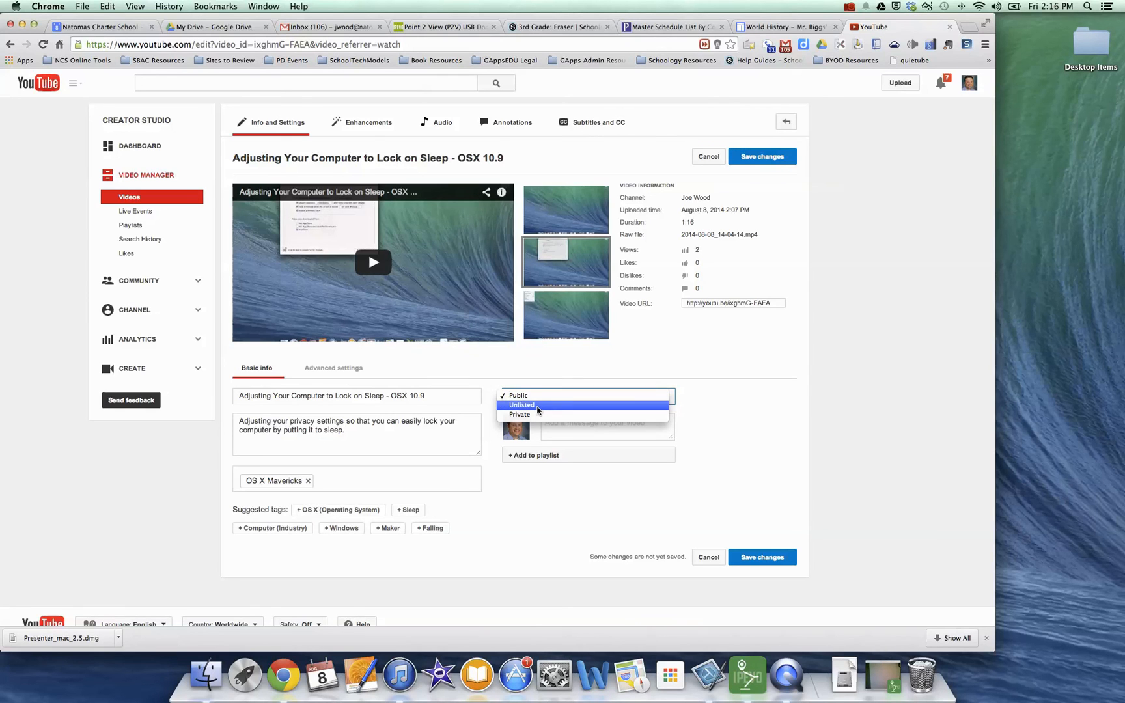
mouse_move(519, 414)
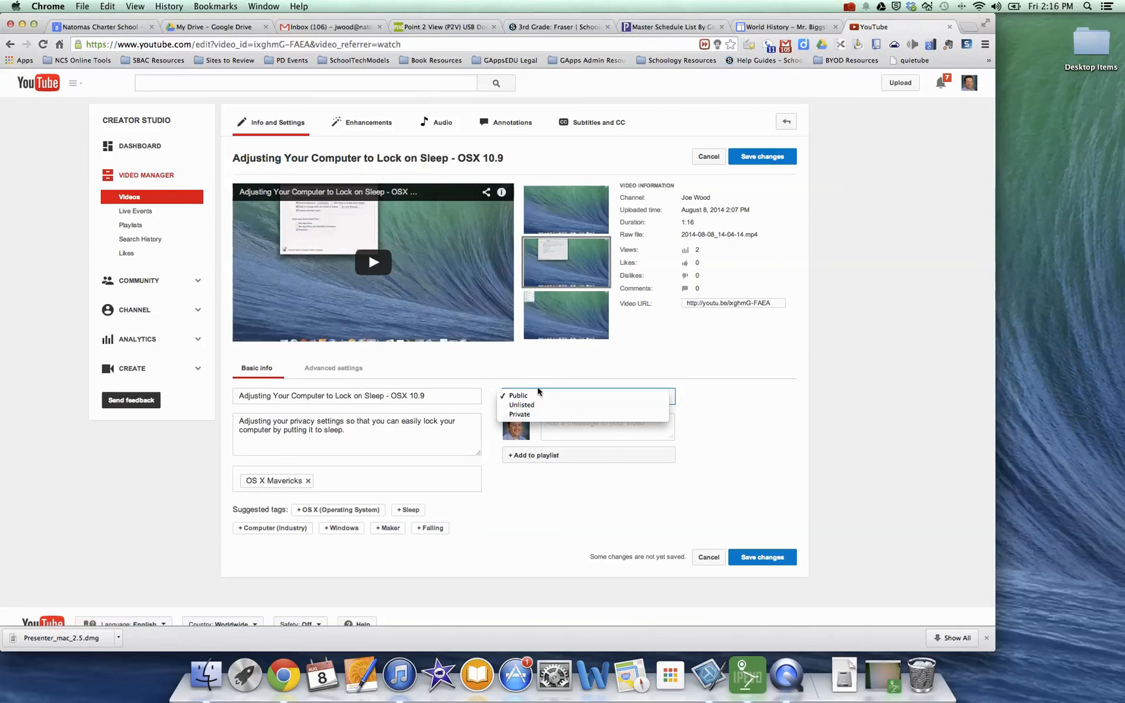
click(517, 396)
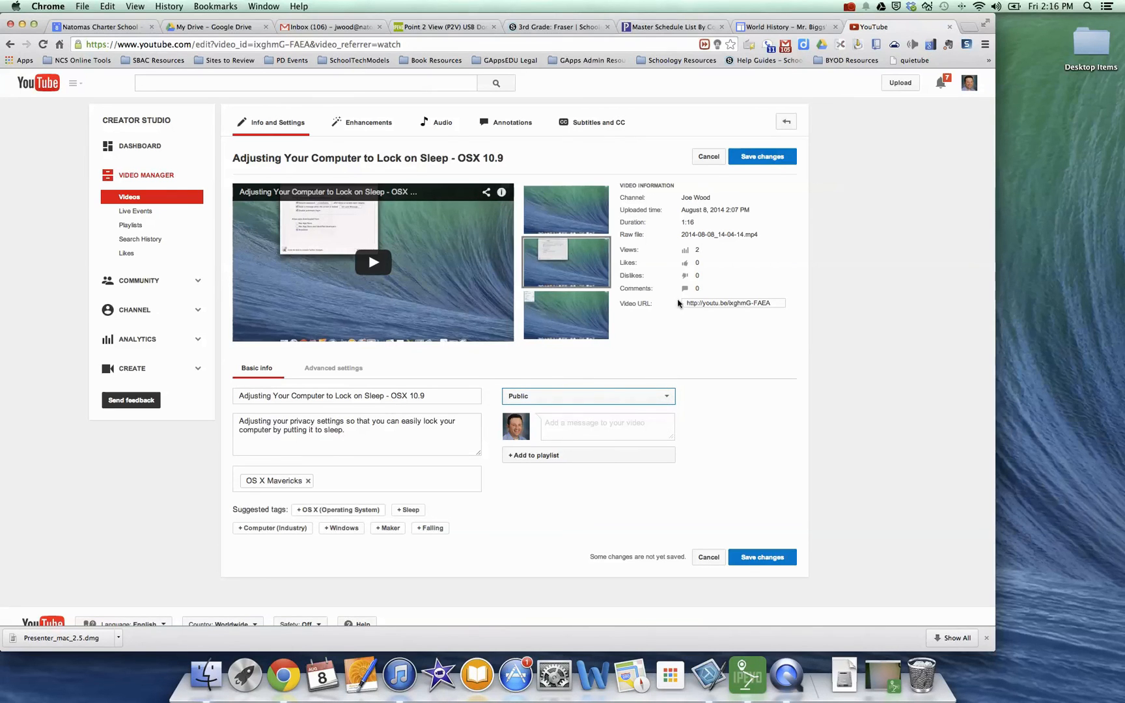